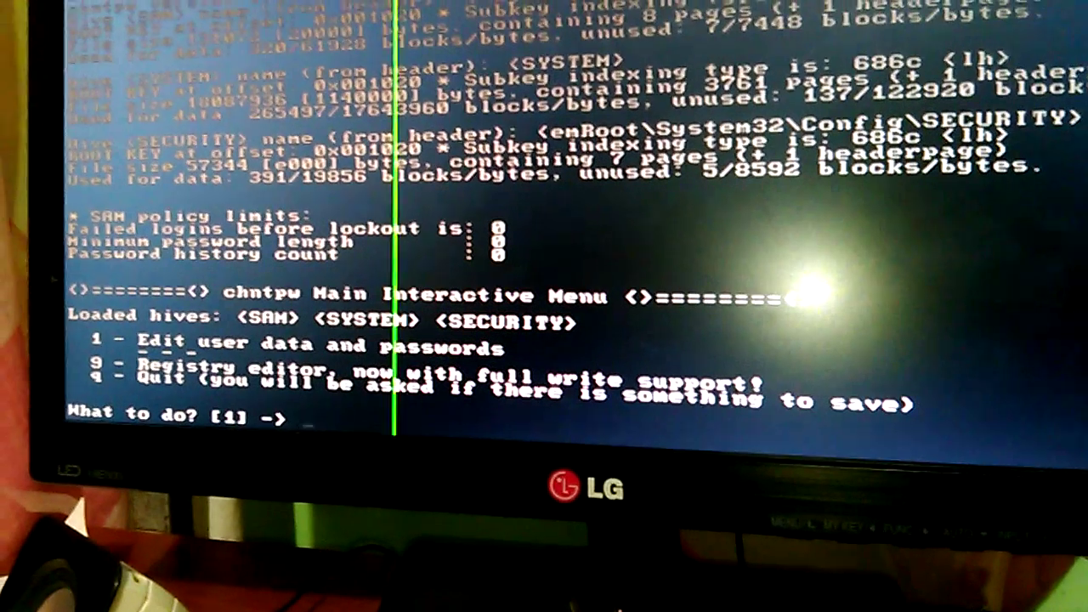
type("1")
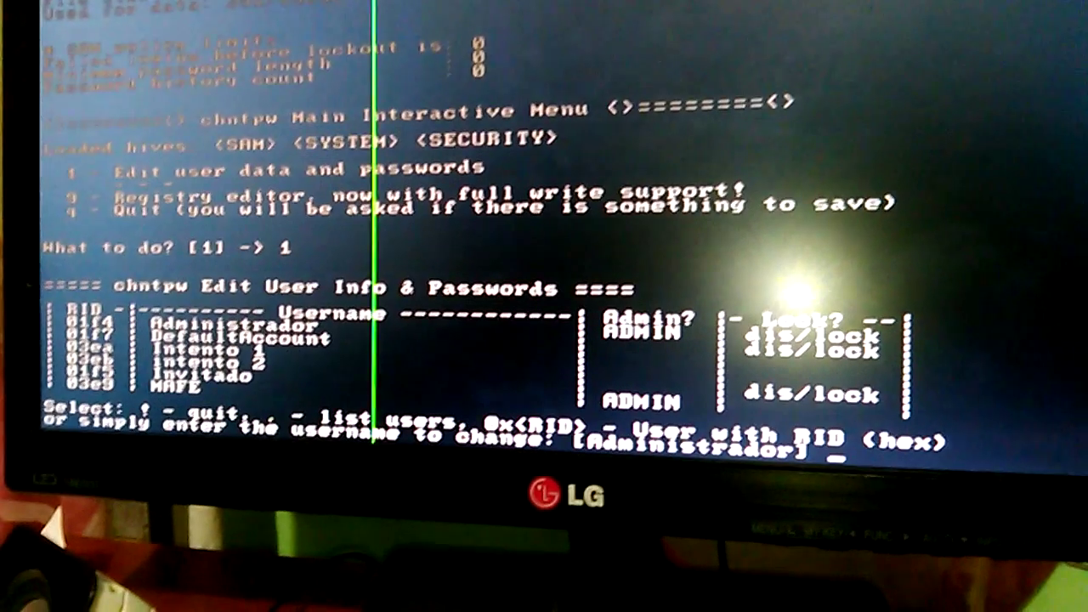